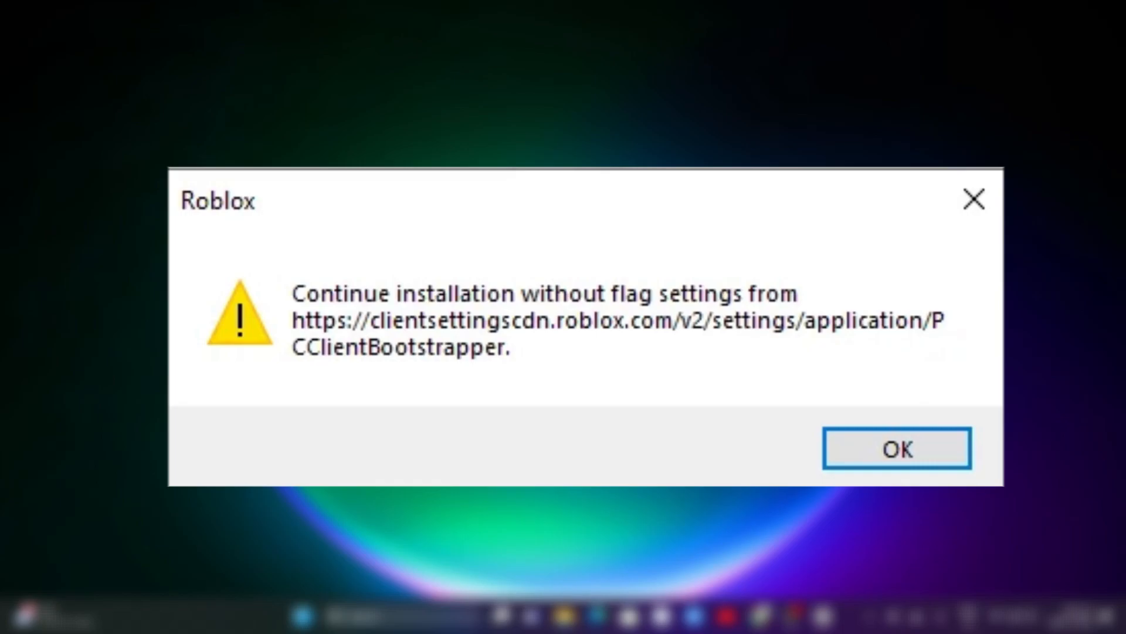
Dismiss the Roblox installation warning and launch the Settings app from Windows search.
left_click(896, 447)
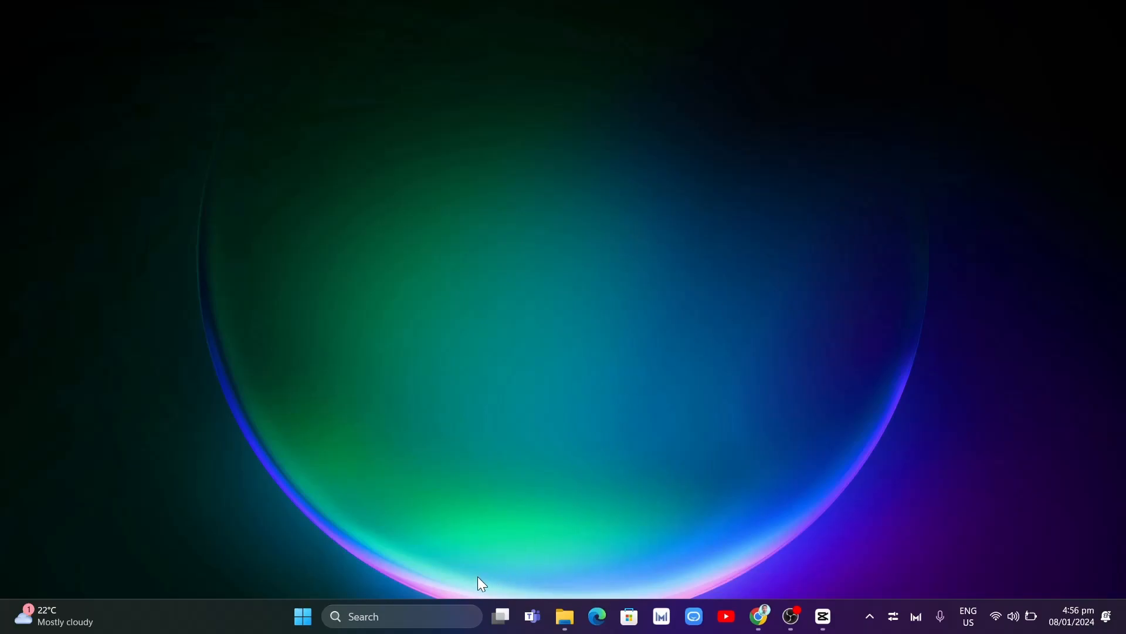
left_click(402, 615)
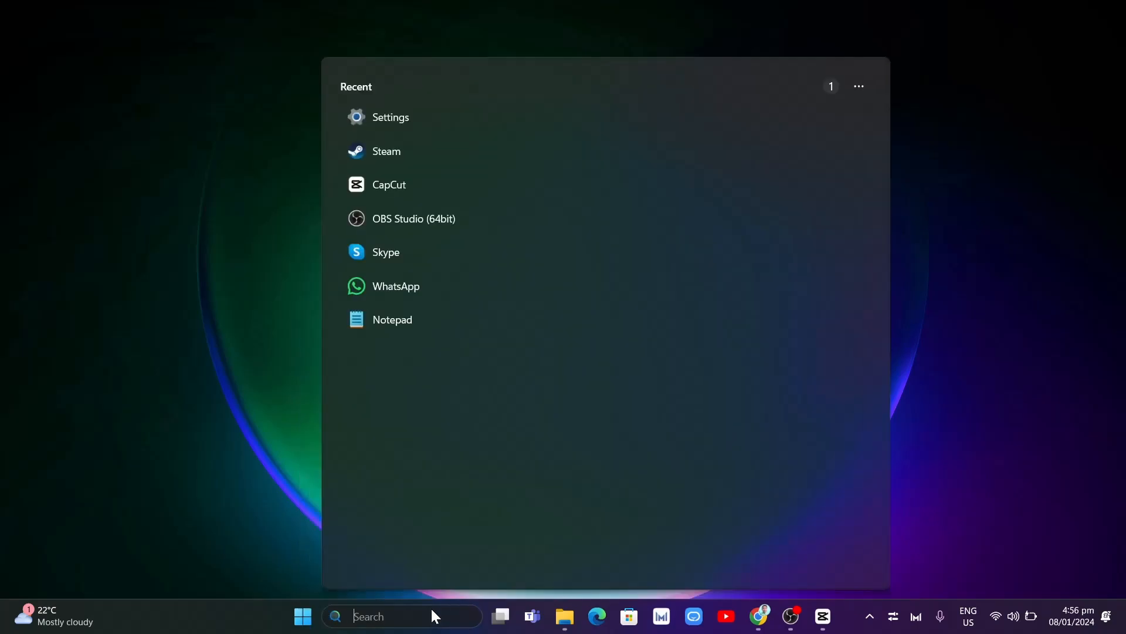
type("settings")
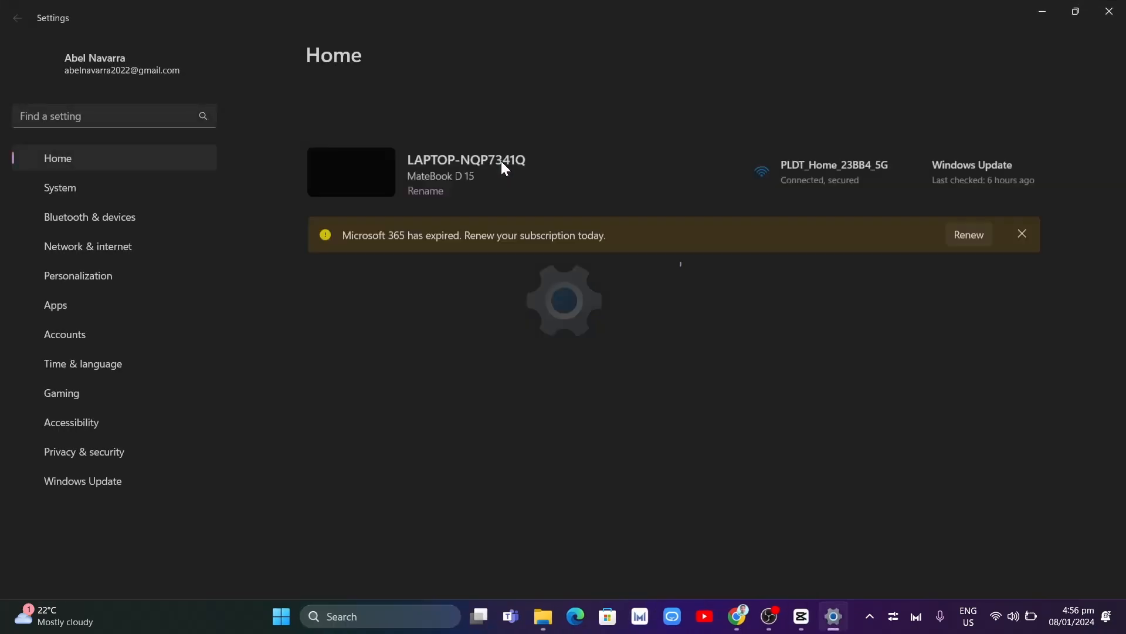
Filter Installed apps by 'rob' and show options for Roblox Player for Huawei.
left_click(55, 305)
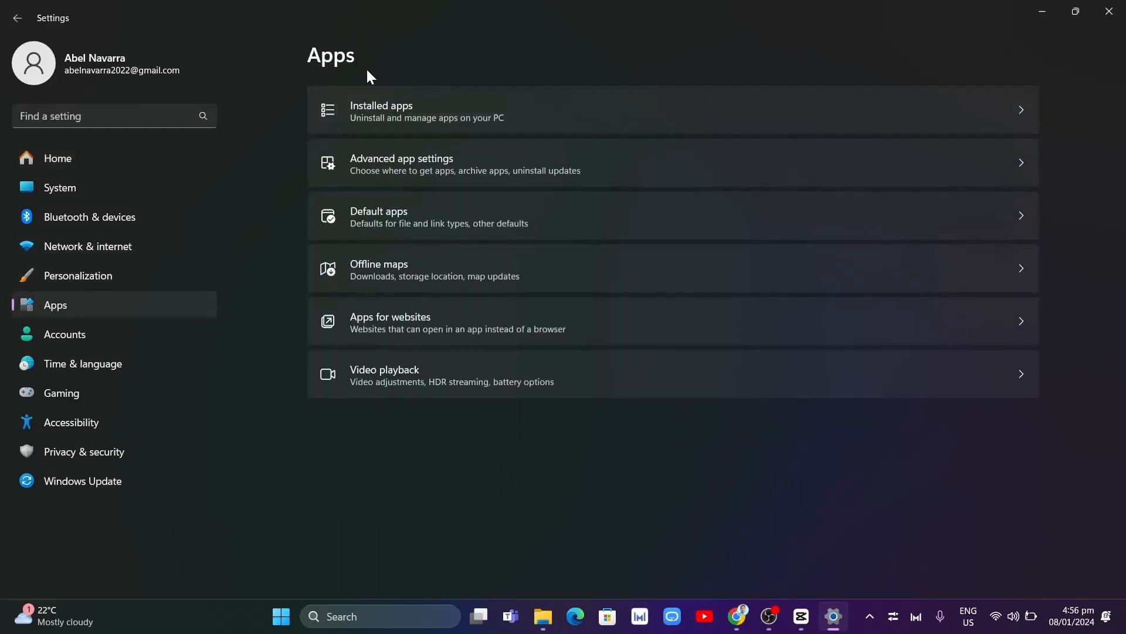
left_click(381, 109)
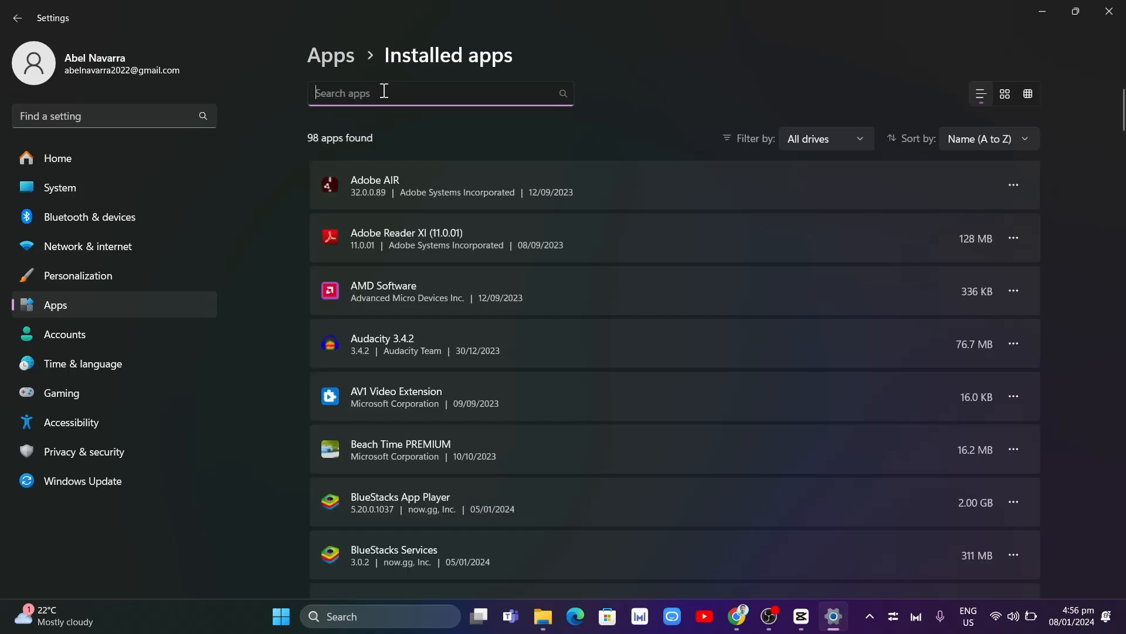
type("roblox")
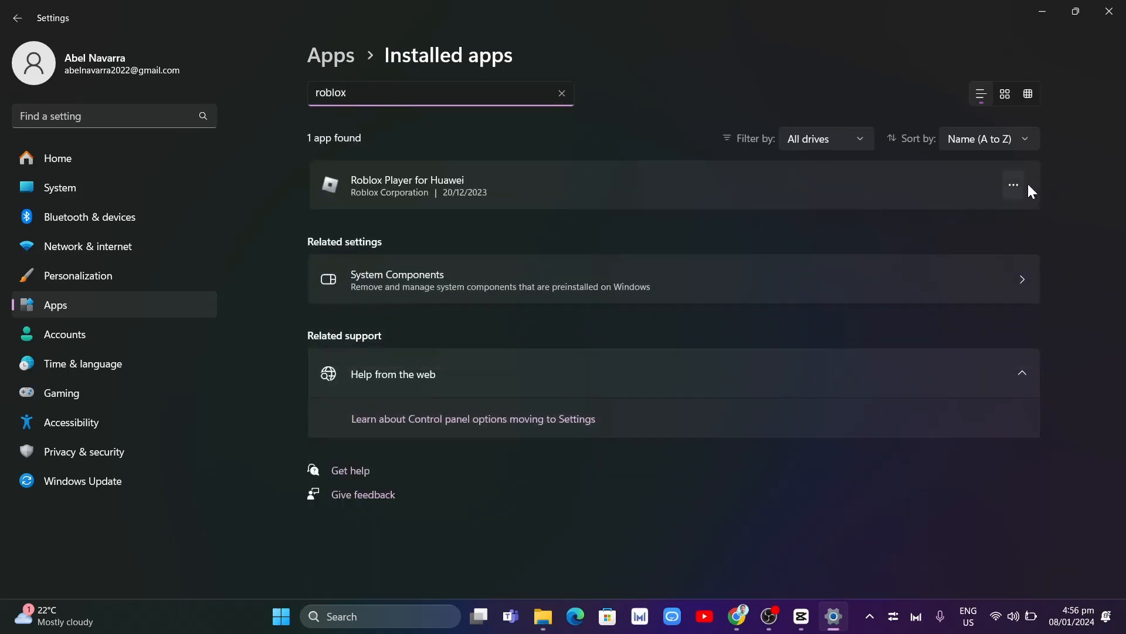
left_click(1013, 185)
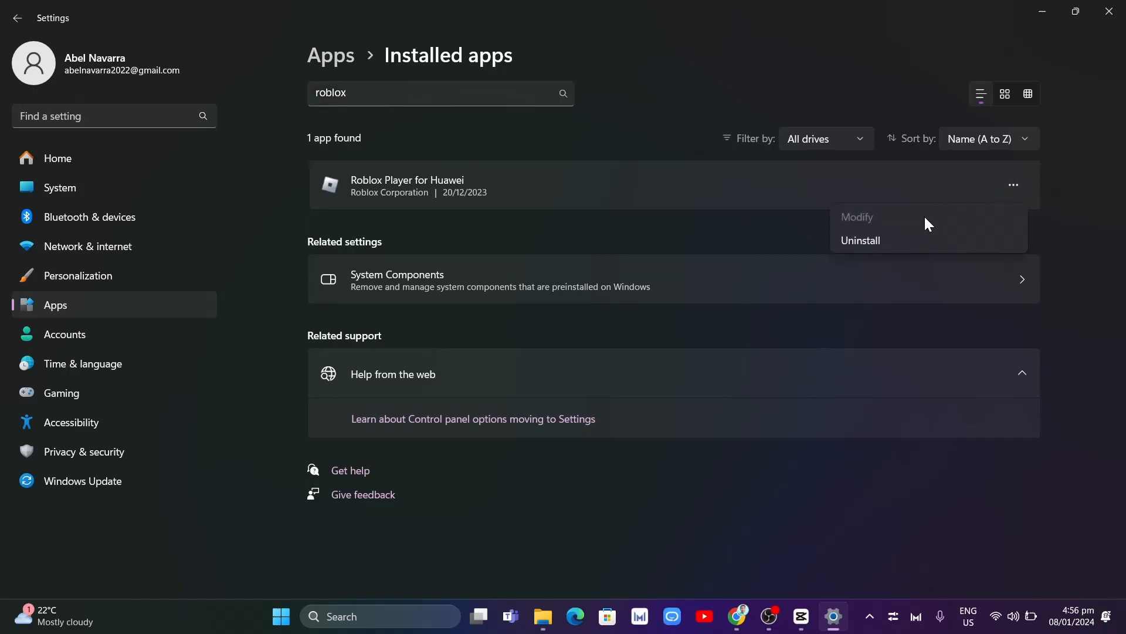
mouse_move(912, 240)
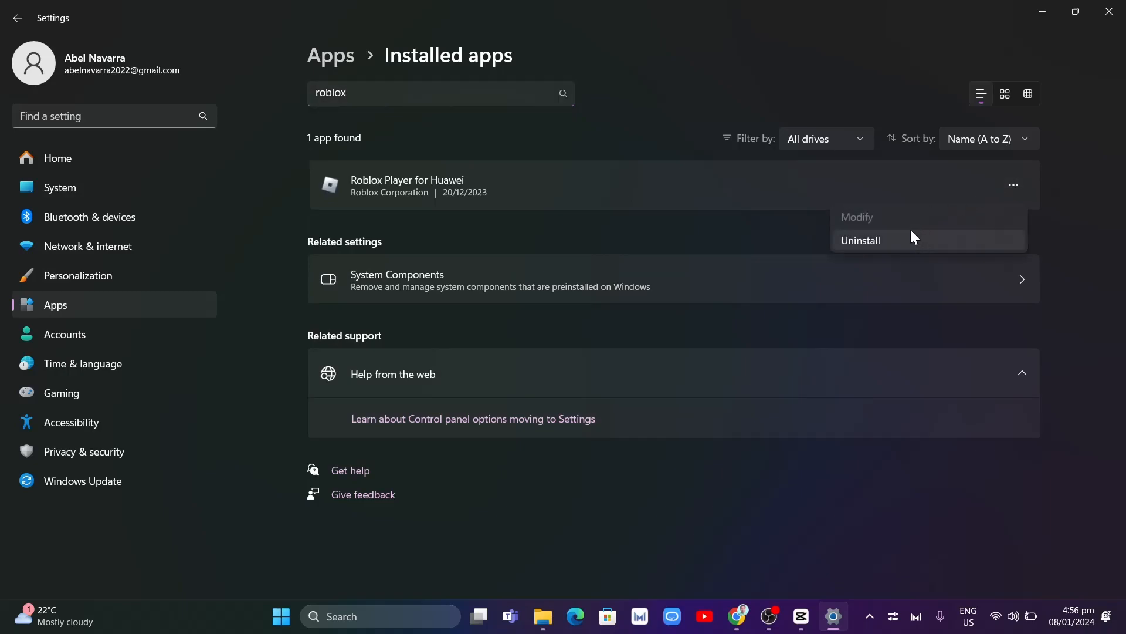
mouse_move(736, 615)
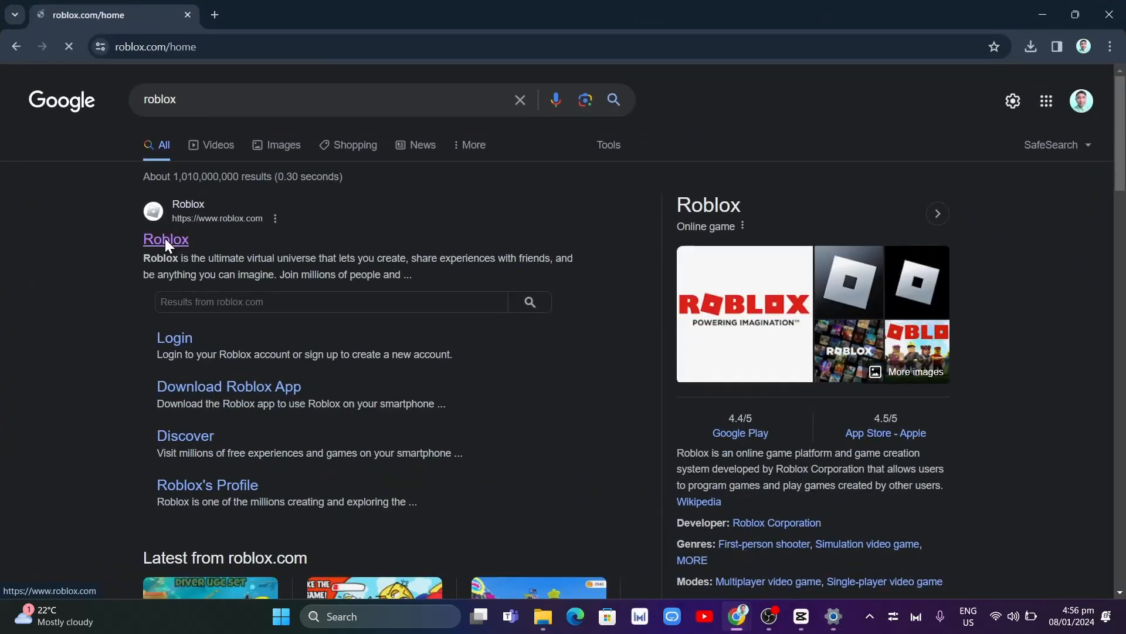
Visit the Roblox site, open the Brookhaven RP game page, then minimise Chrome.
left_click(165, 240)
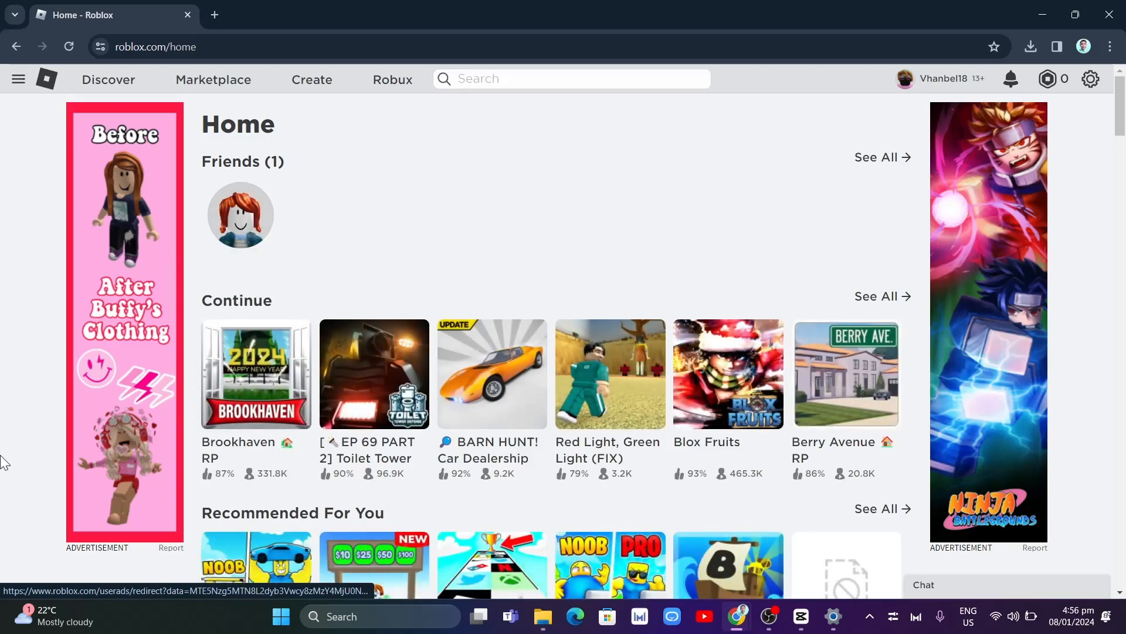
left_click(256, 374)
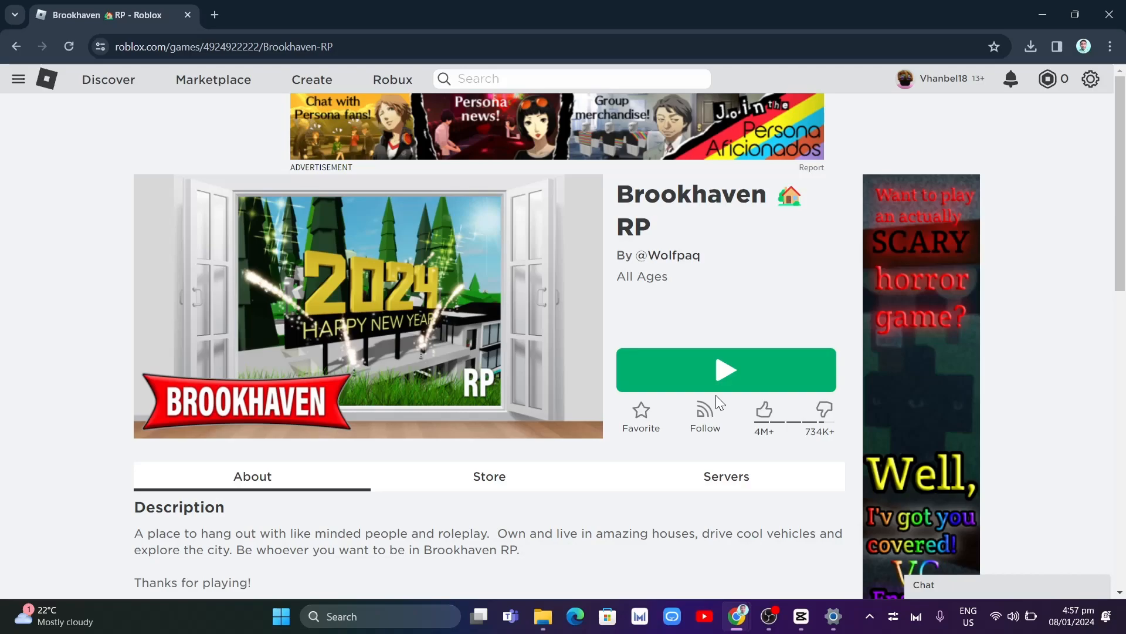
mouse_move(1053, 14)
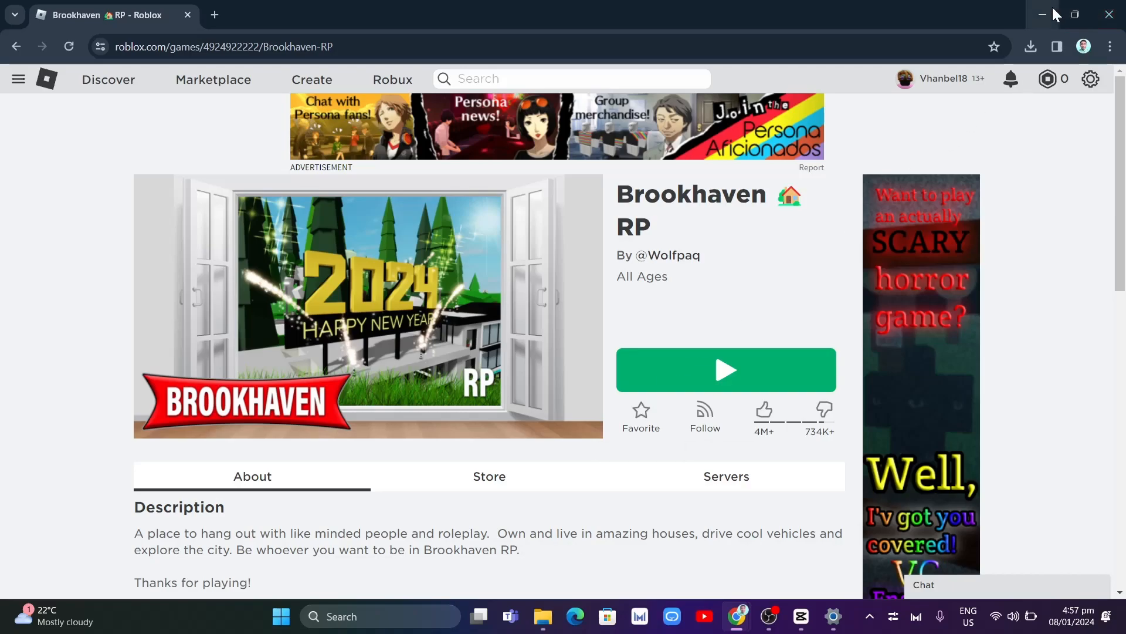
left_click(1043, 14)
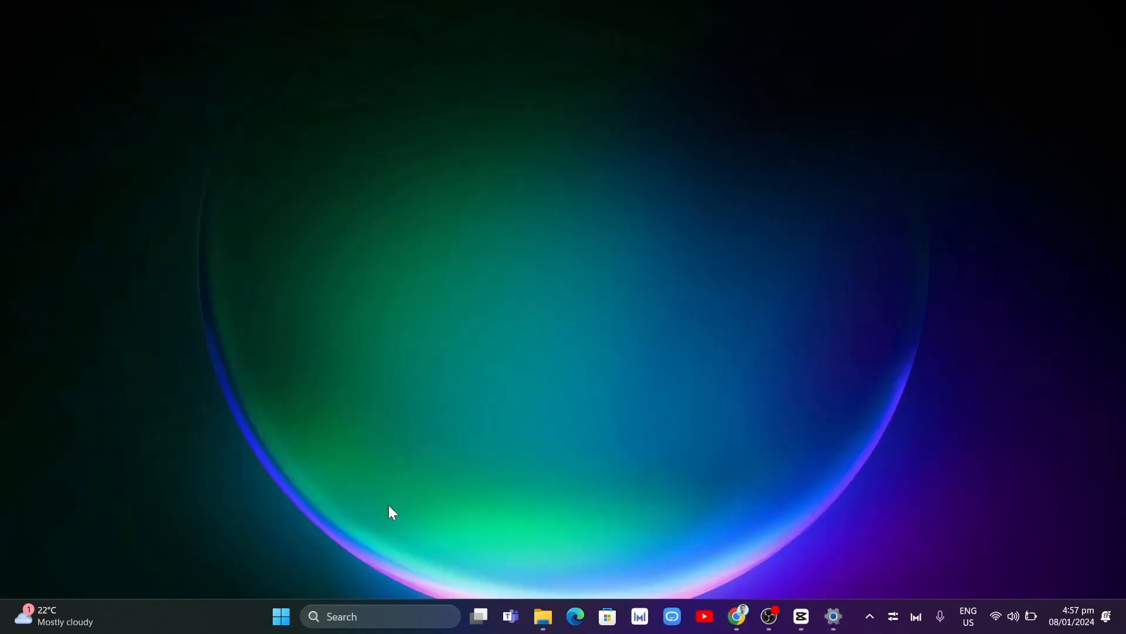
Run %localappdata% from the Run dialog to open the AppData Local folder.
left_click(378, 616)
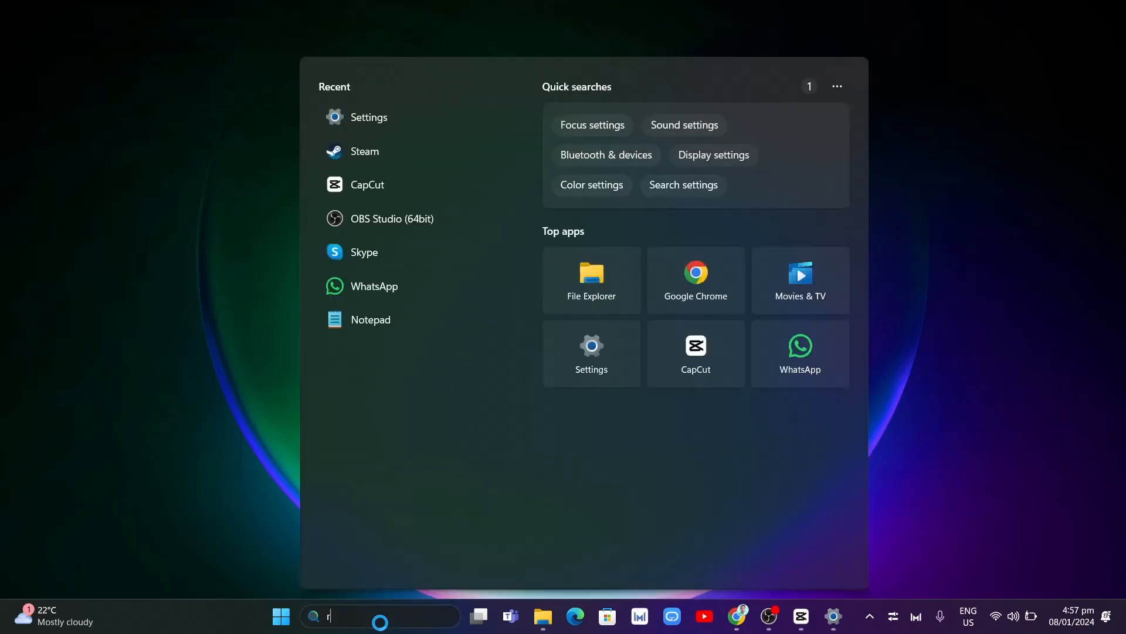
type("un")
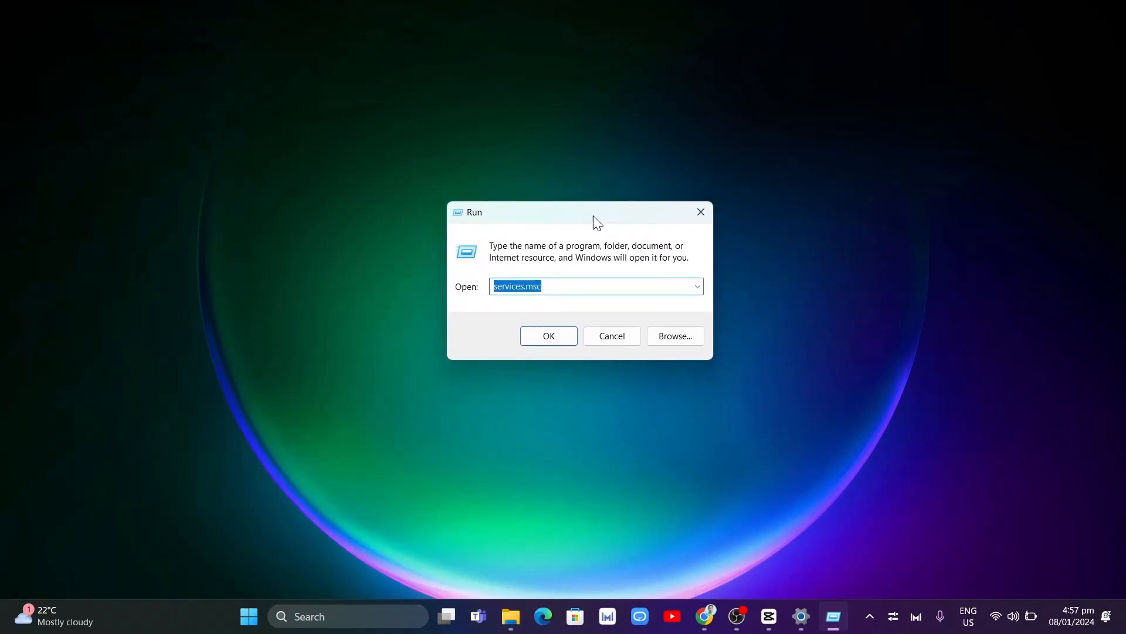
type("%locala")
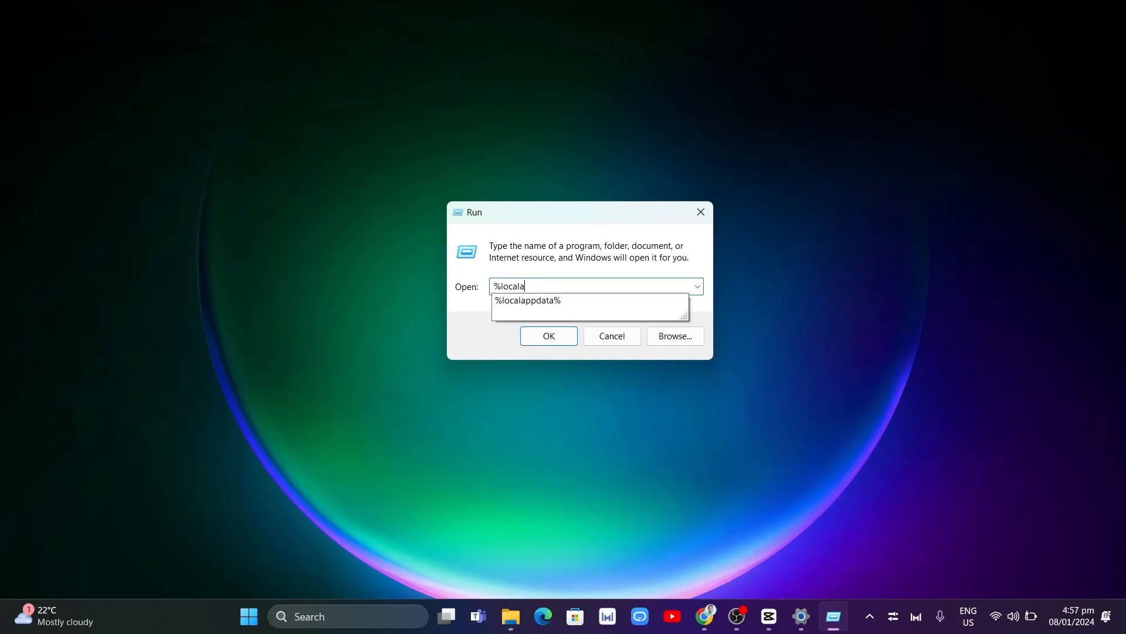
left_click(527, 301)
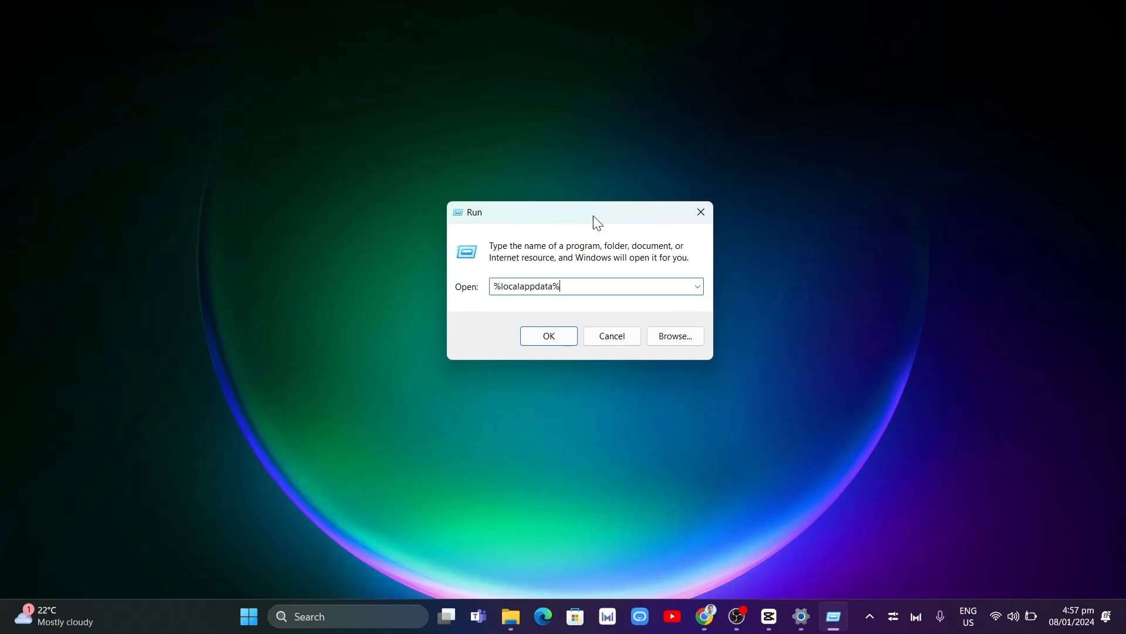
left_click(548, 335)
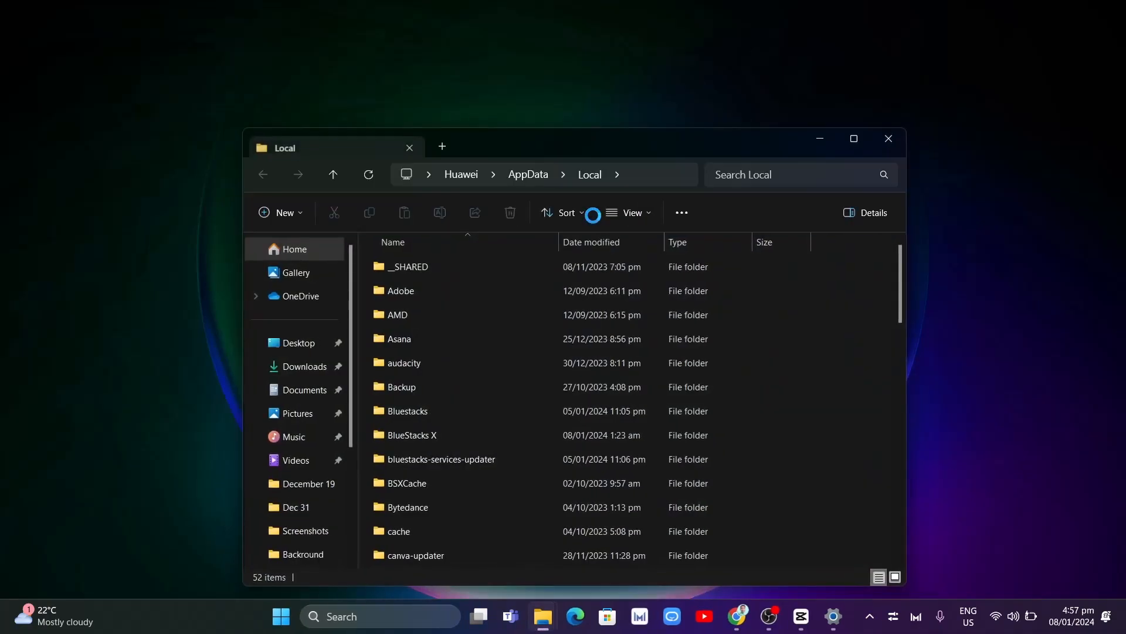
Browse to Roblox > Versions > version-48a28da848b7420d and select RobloxPlayerLauncher.
left_click_drag(575, 147, 588, 112)
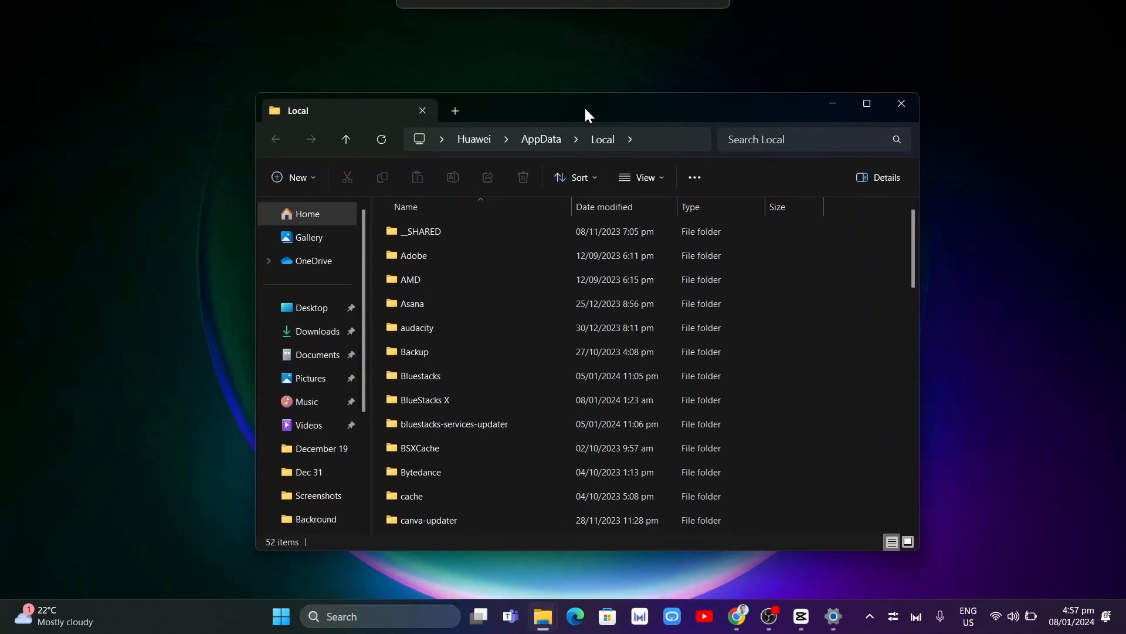
scroll("down", 3)
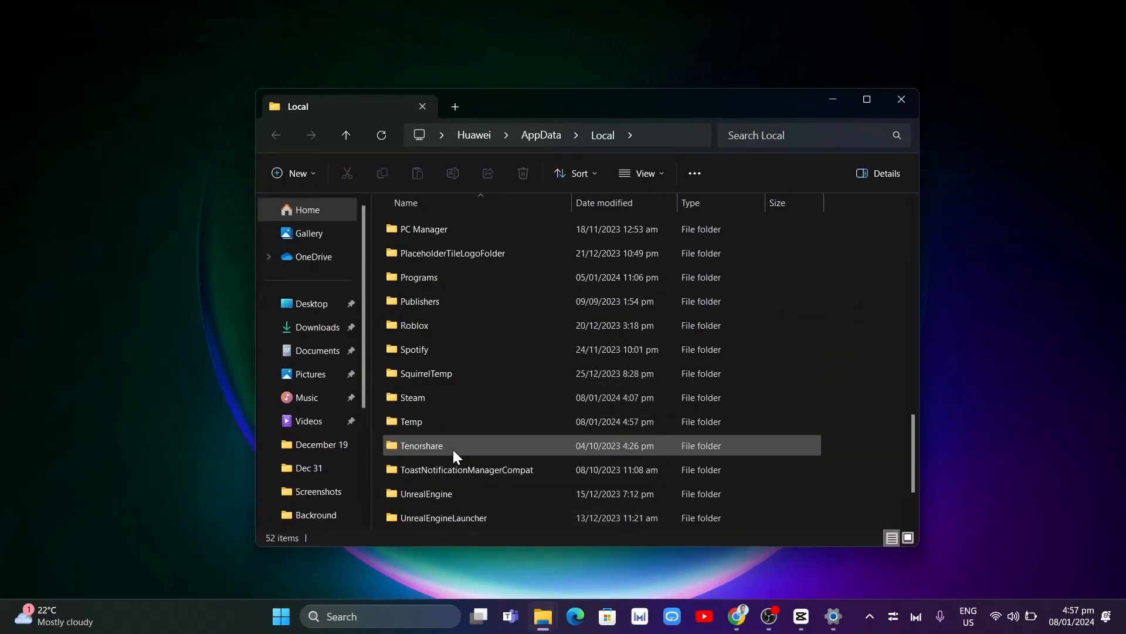
double_click(414, 325)
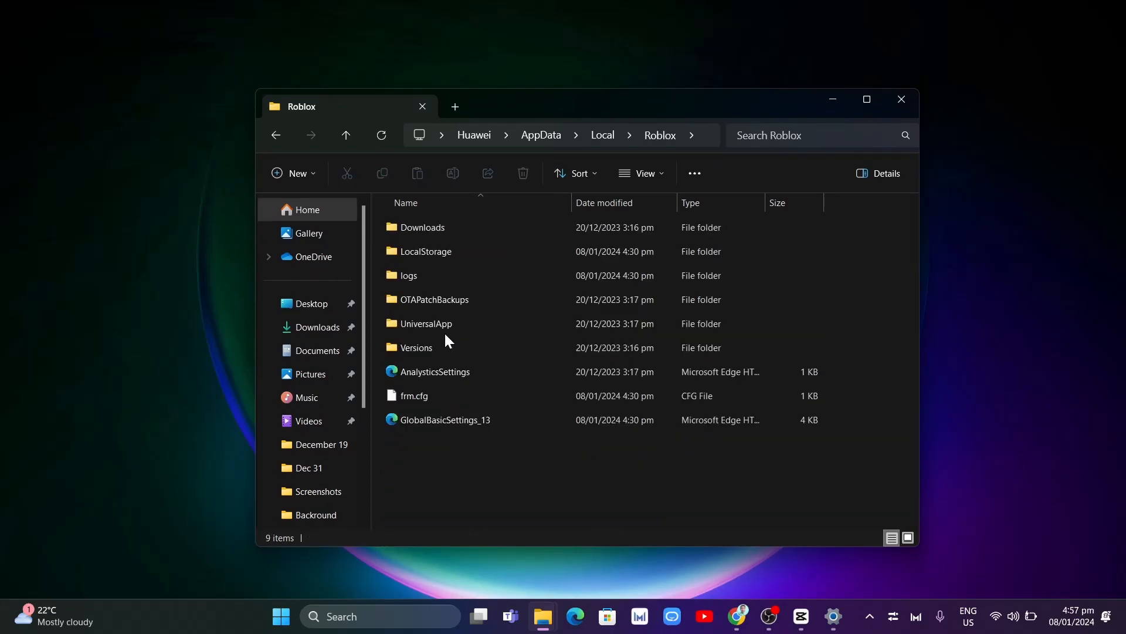
double_click(416, 347)
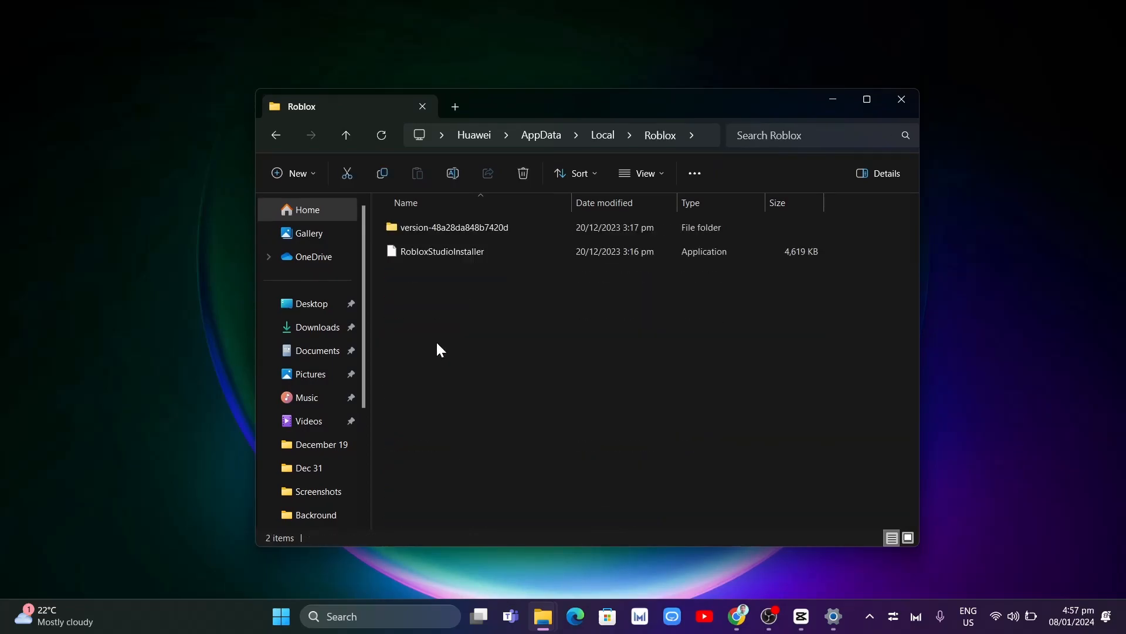
double_click(454, 227)
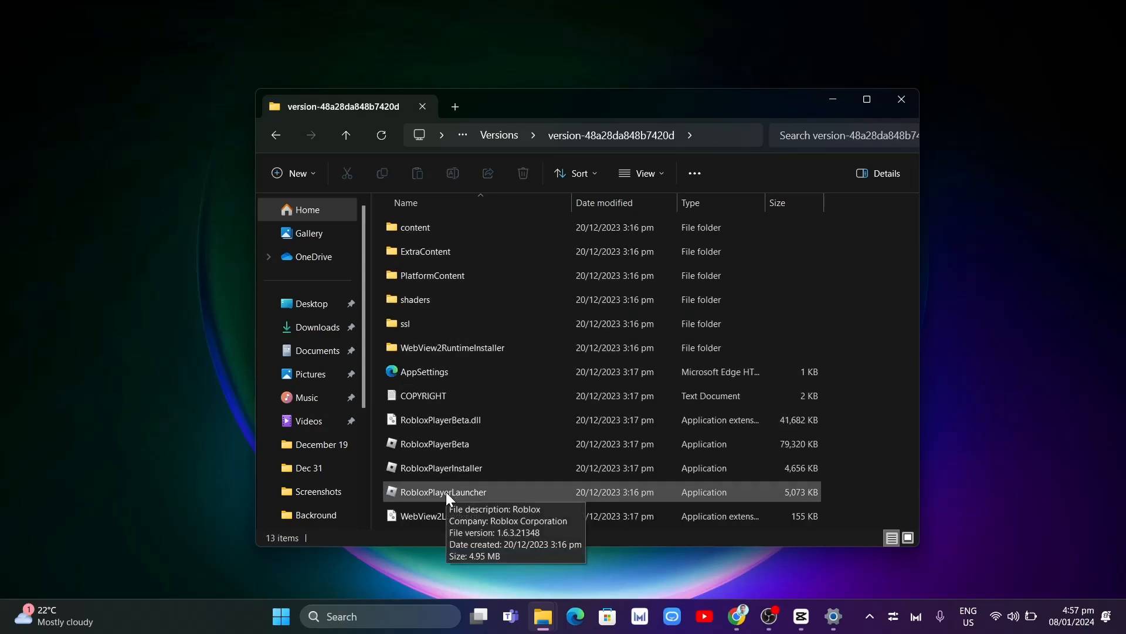
left_click(443, 491)
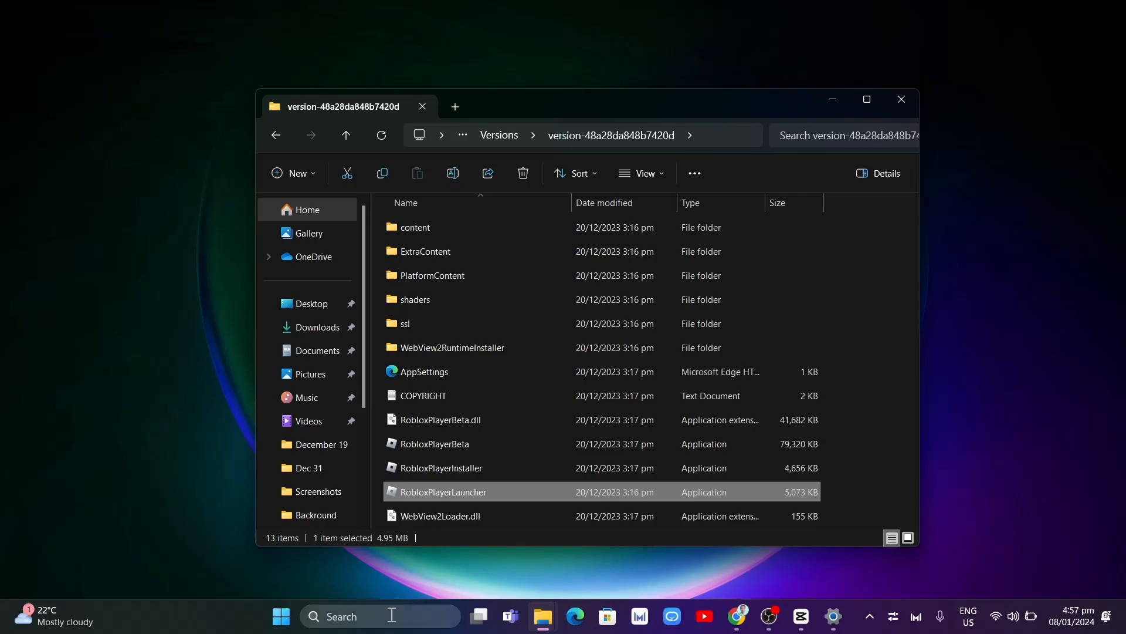
Search Windows for 'roblox', then switch back to the Chrome window.
type("roblox")
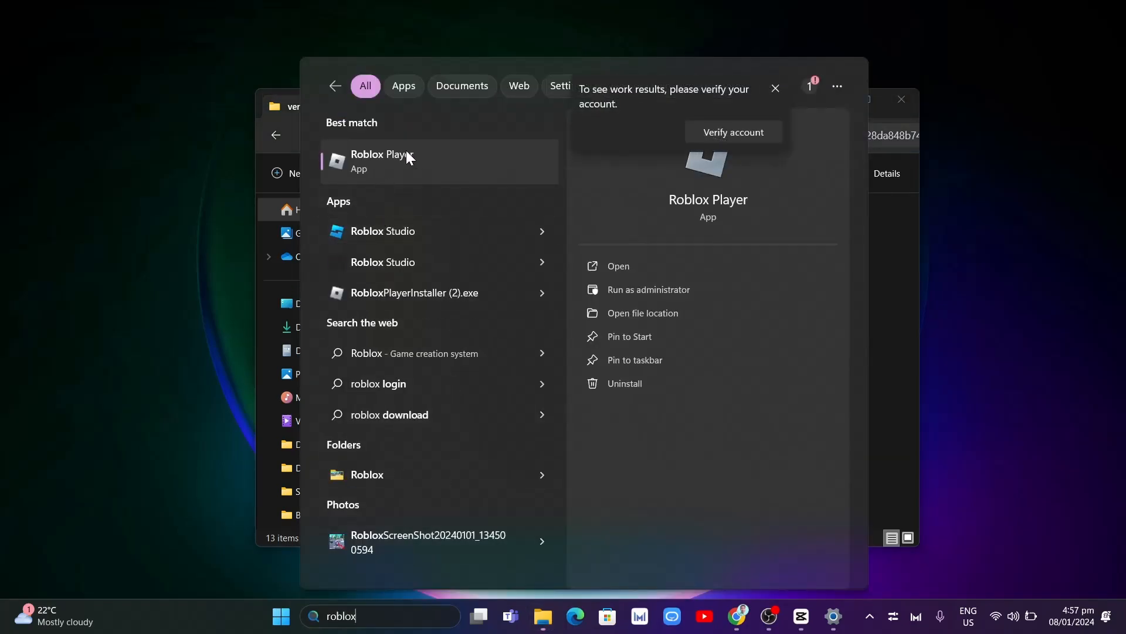
mouse_move(656, 289)
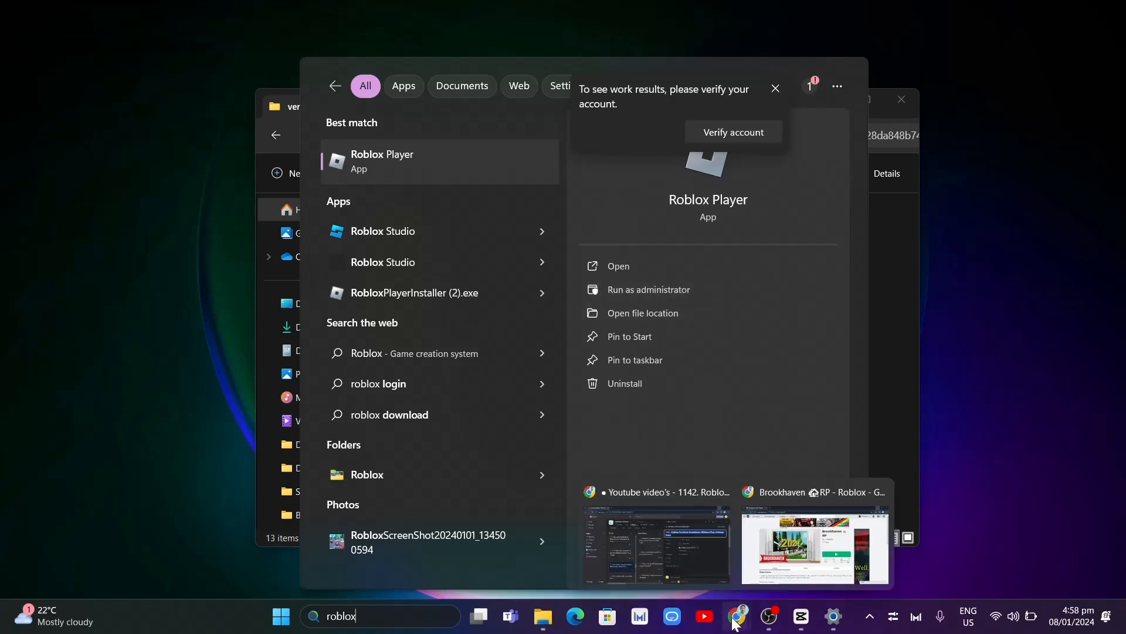
left_click(815, 542)
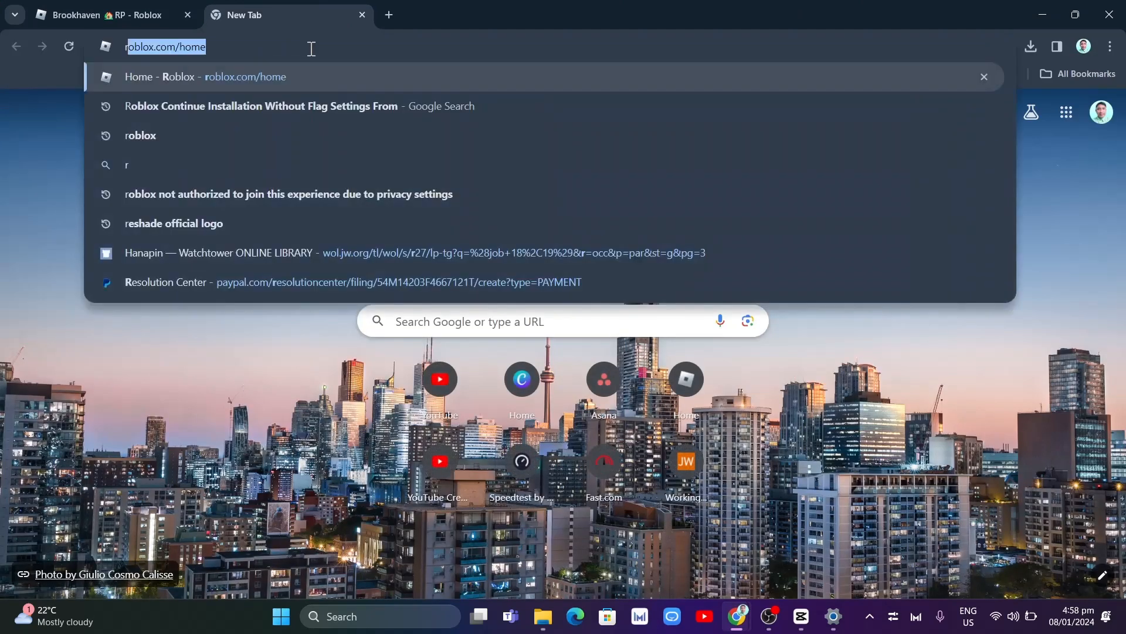
Enter 'rob' in a new tab's address bar to get Roblox site suggestions.
type("rob")
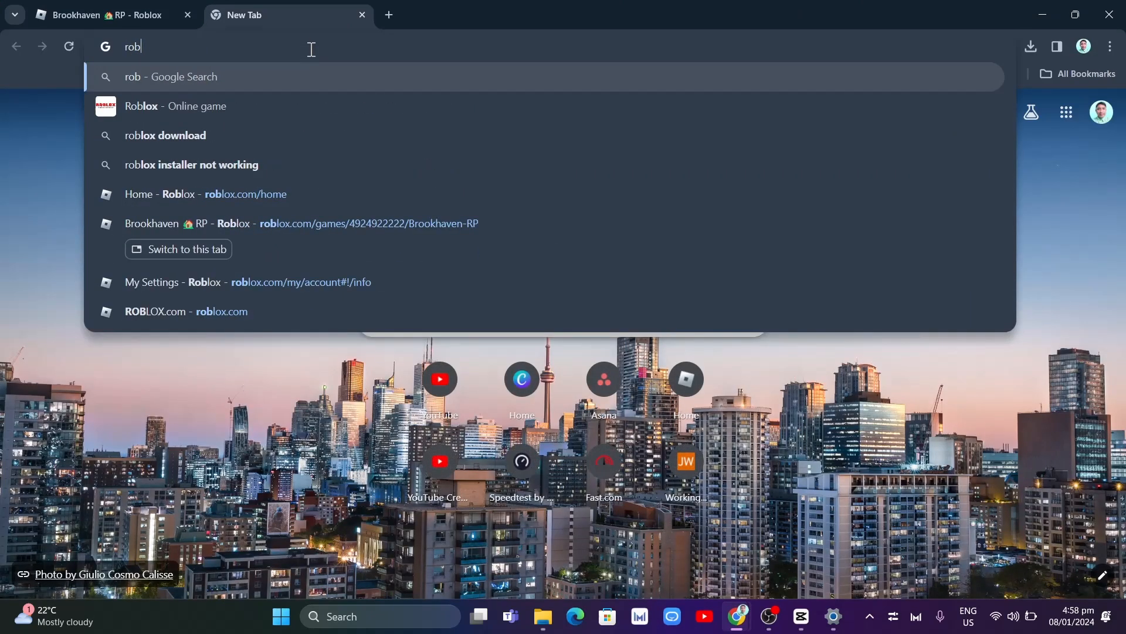